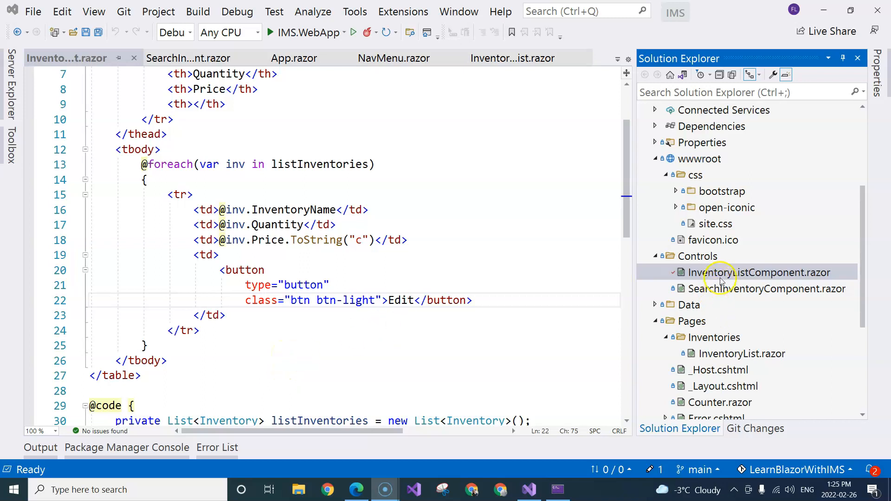
# - Add a new Razor Component named InventoryListItemComponent.razor to the Controls folder
pyautogui.click(176, 195)
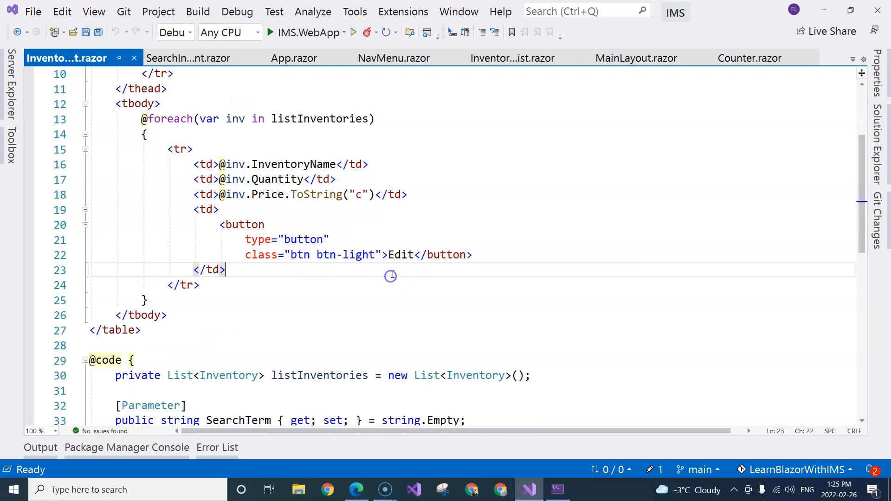
pyautogui.doubleClick(401, 254)
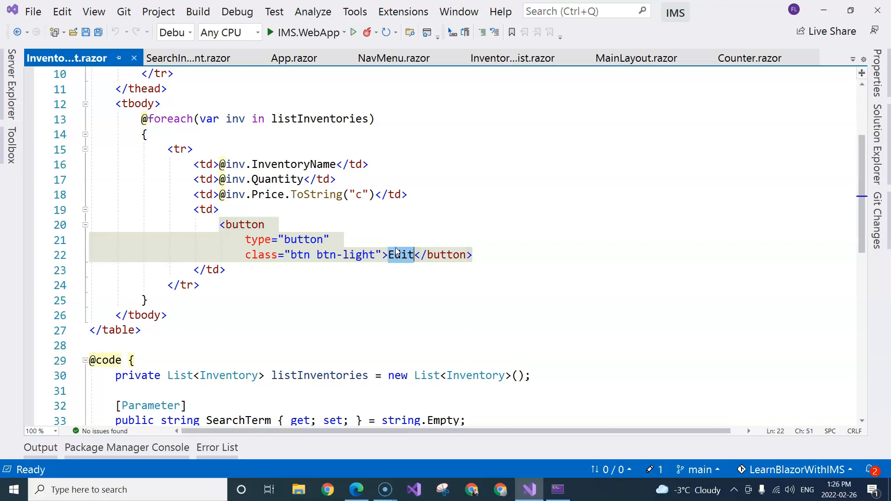
pyautogui.scroll(-3)
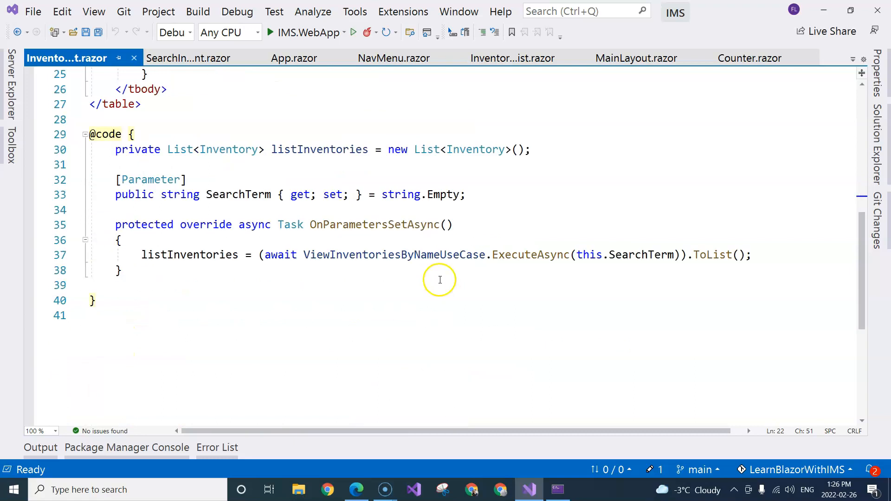
pyautogui.scroll(3)
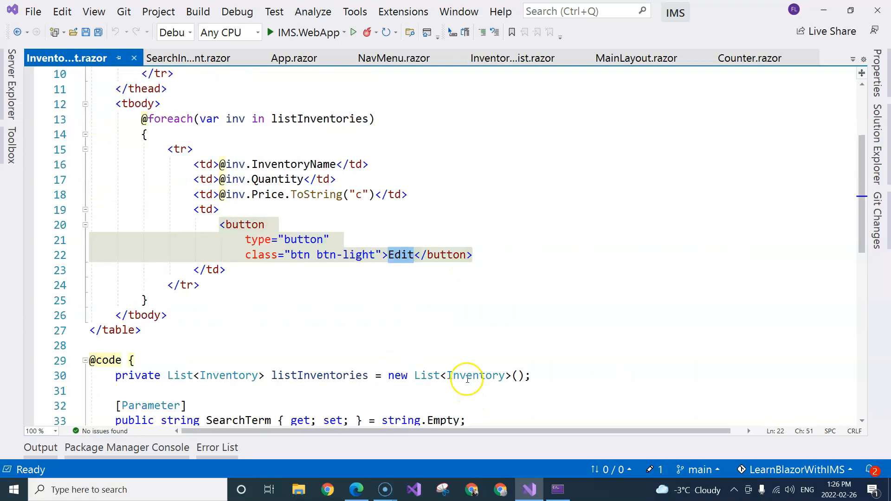
pyautogui.moveTo(476, 376)
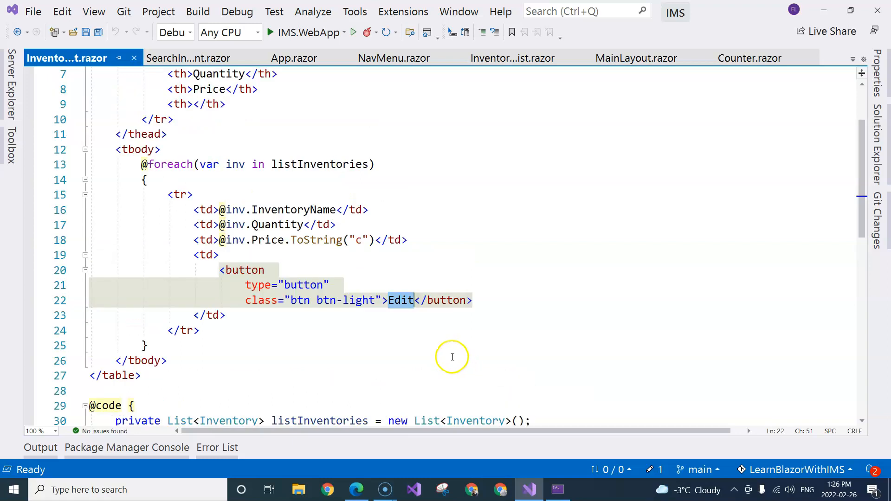
pyautogui.moveTo(877, 132)
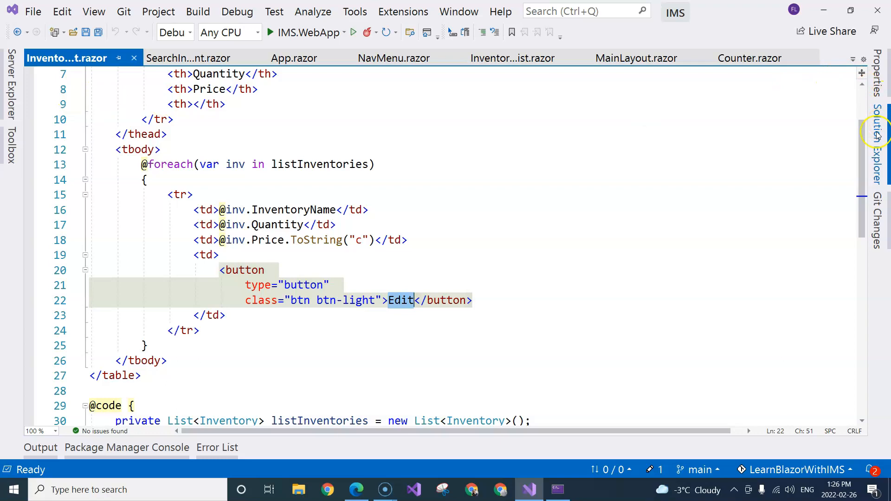
pyautogui.click(877, 131)
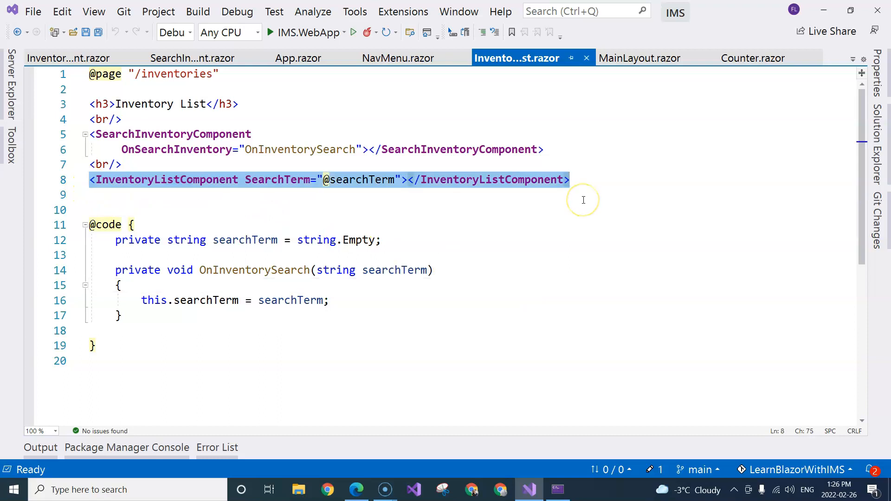
pyautogui.moveTo(582, 200)
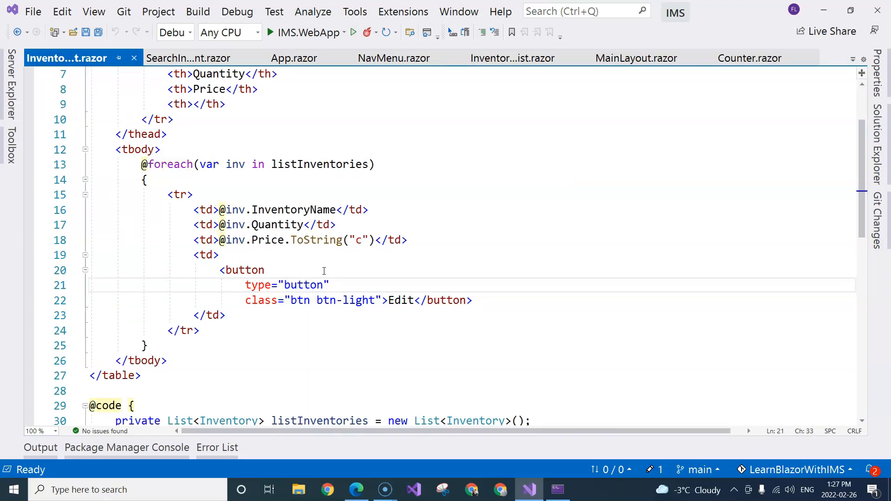
pyautogui.moveTo(326, 267)
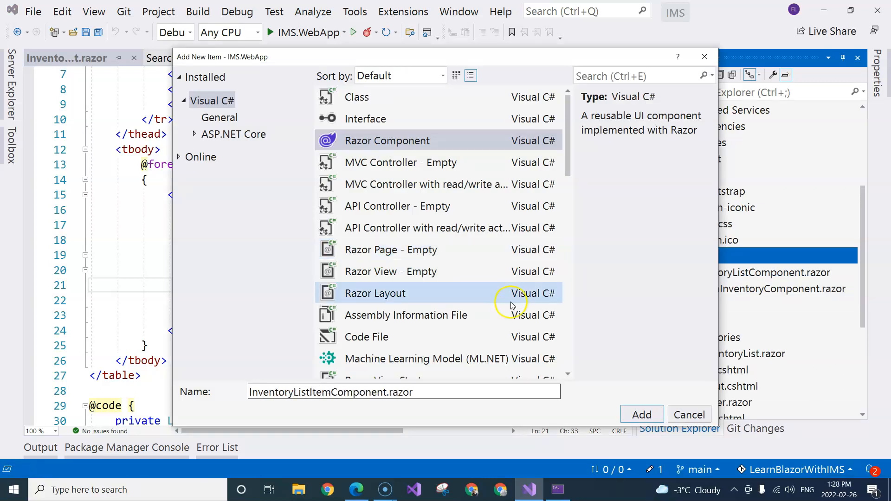
pyautogui.click(641, 414)
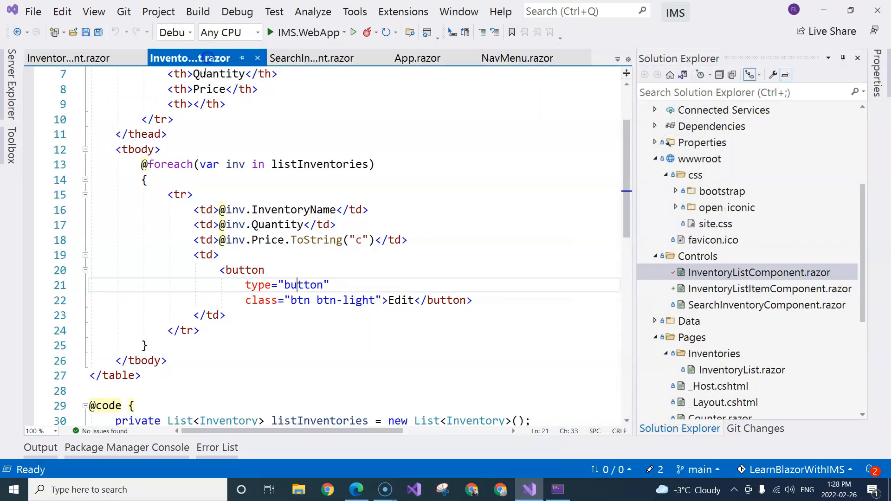
pyautogui.moveTo(142, 173)
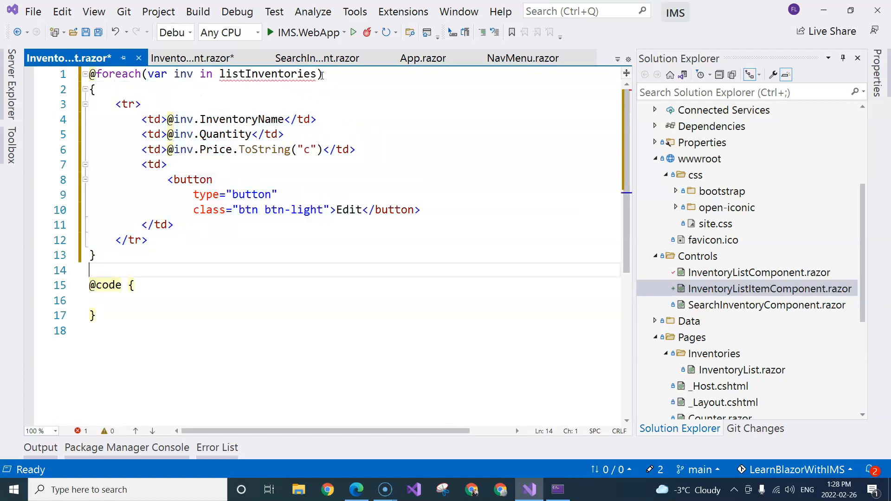
pyautogui.click(134, 284)
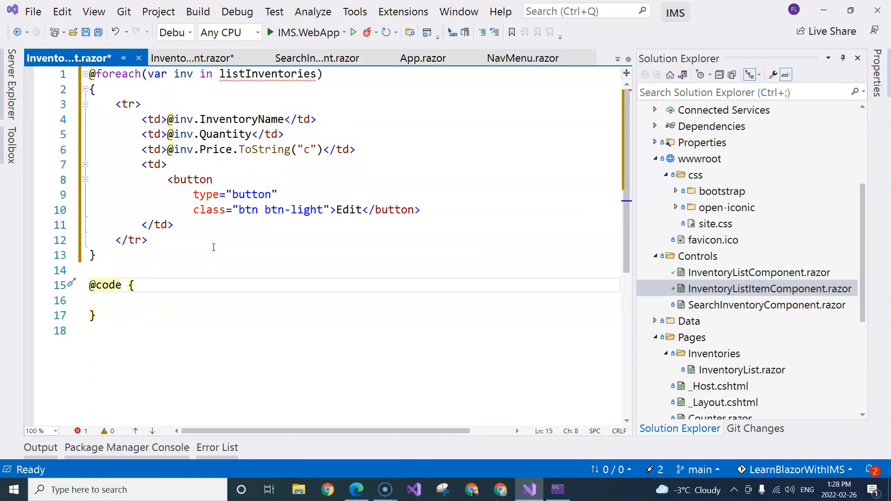
pyautogui.press('Enter')
pyautogui.write('public int MyProperty { get; set; }')
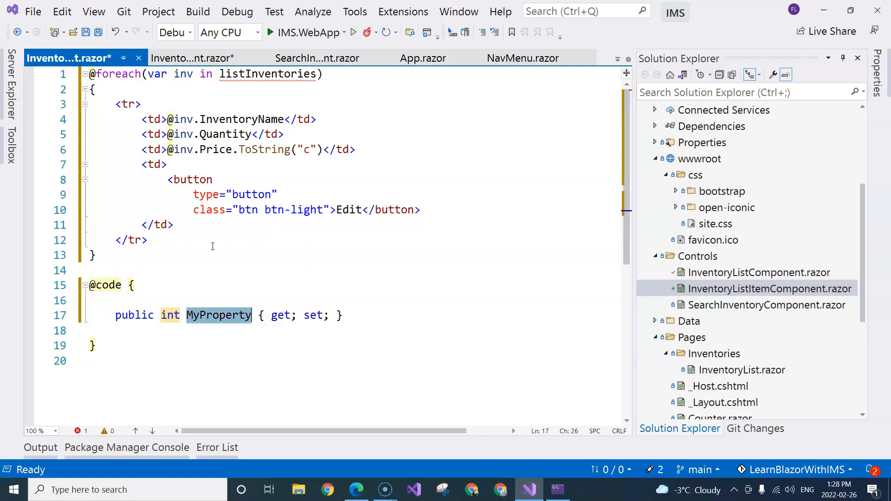
pyautogui.doubleClick(169, 315)
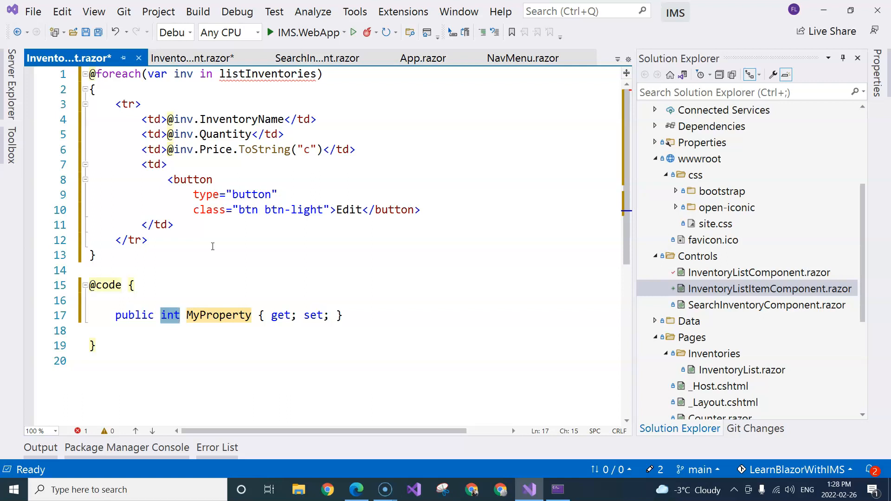
pyautogui.write('List')
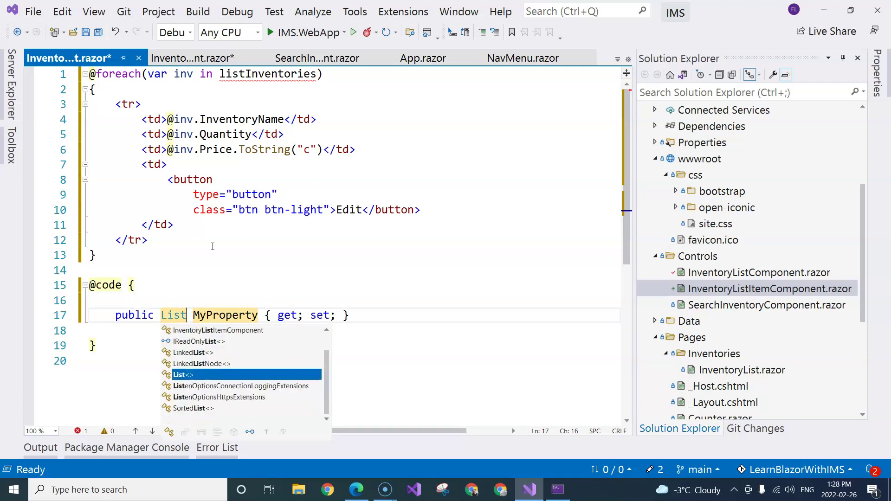
pyautogui.write('<Inventory>')
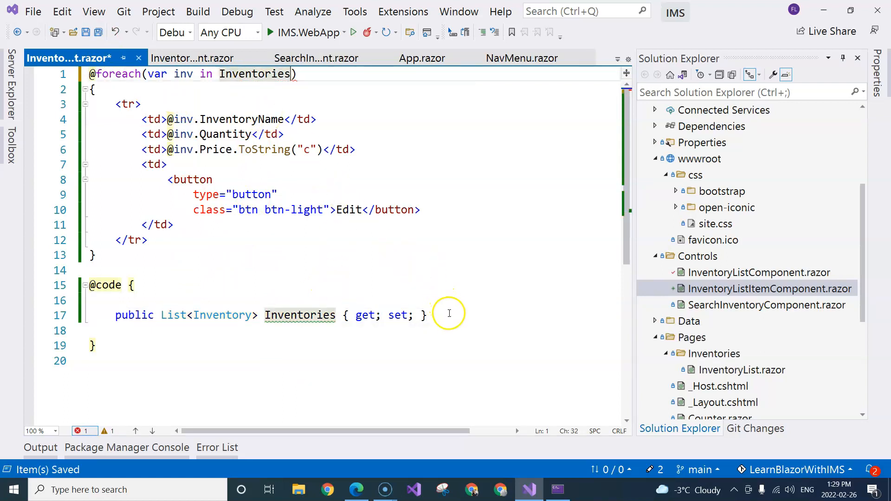
pyautogui.write('= new List<Inventory>')
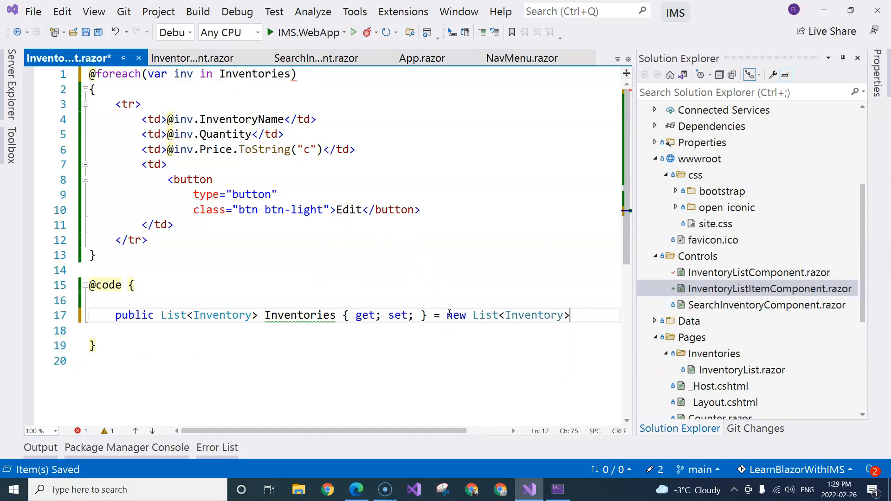
pyautogui.write('();')
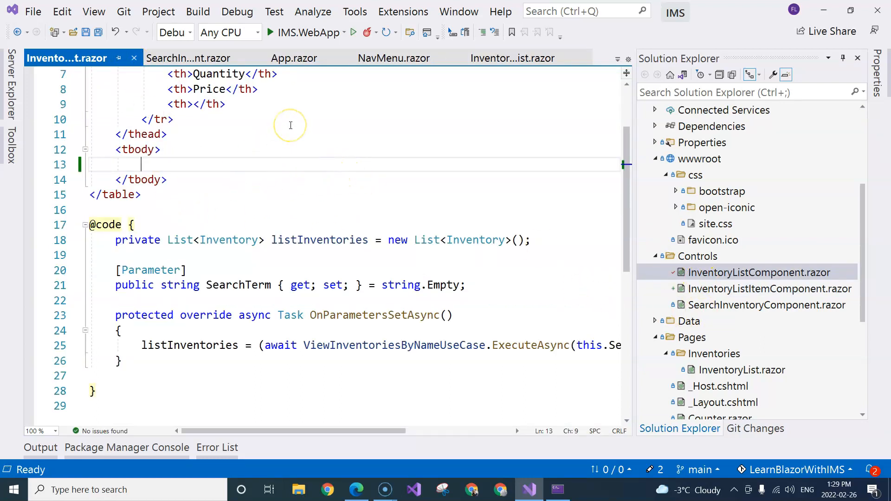
# - Place an <InventoryListItemComponent> tag in the tbody, save, and mark Inventories with [Parameter]
pyautogui.write('<')
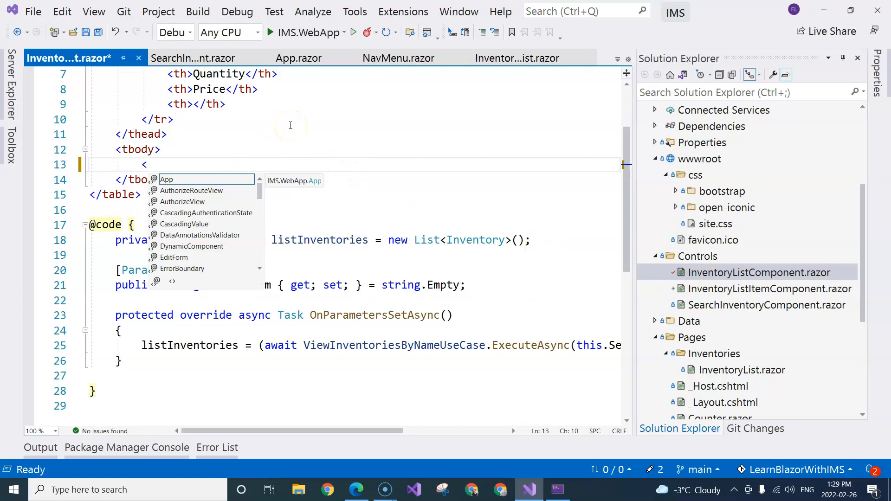
pyautogui.write('InventoryListItemComponent></InventoryListItemComponent>')
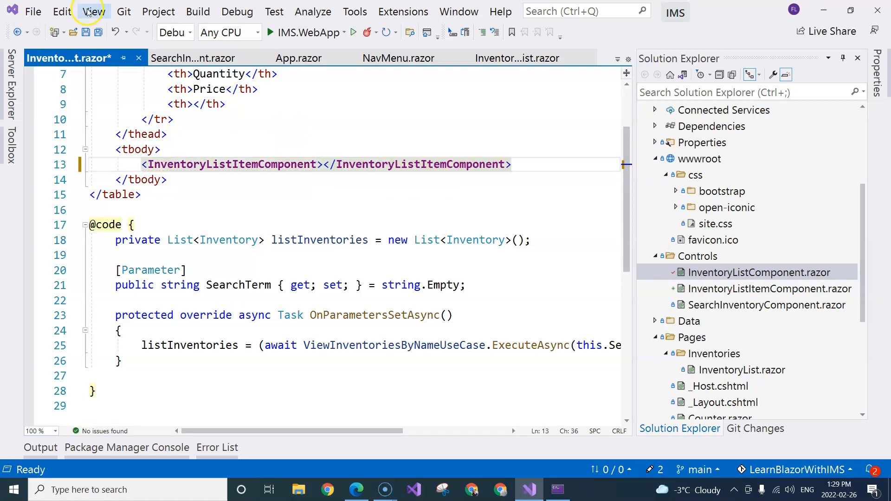
pyautogui.press('ctrl+s')
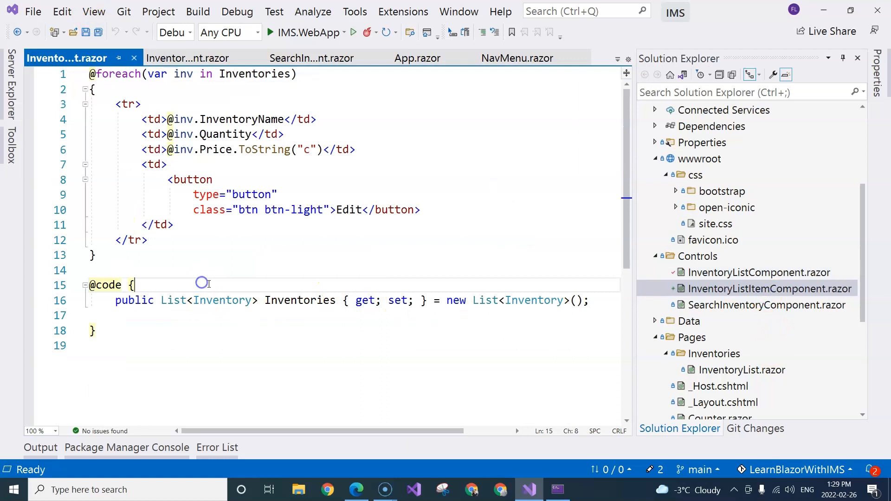
pyautogui.write('[]')
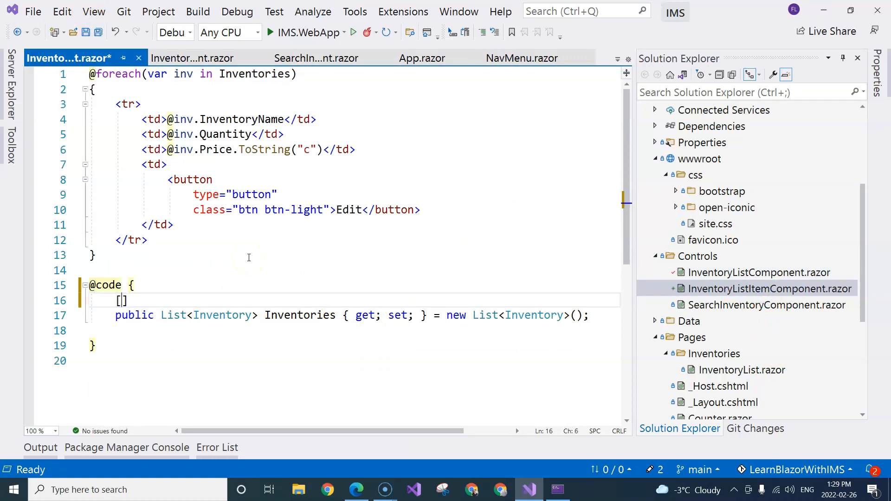
pyautogui.write('Parameter')
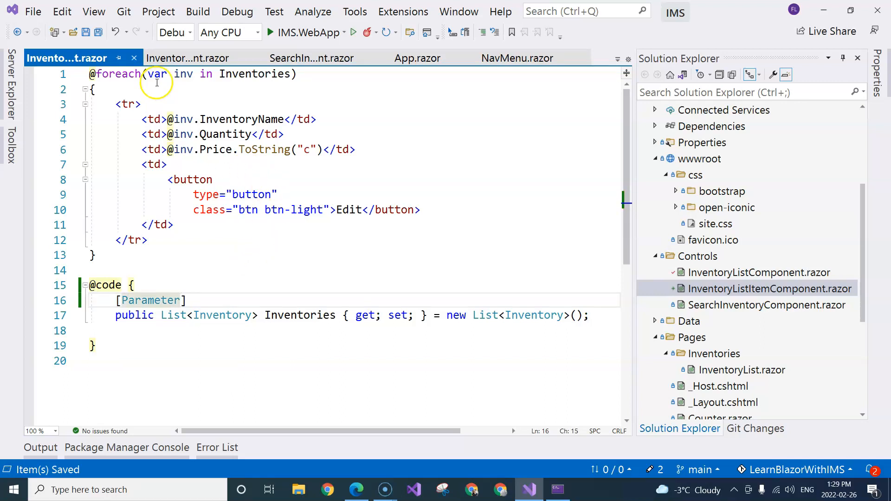
# - Set Inventories="listInventories" on the item component tag and Hot Reload the running app
pyautogui.click(190, 58)
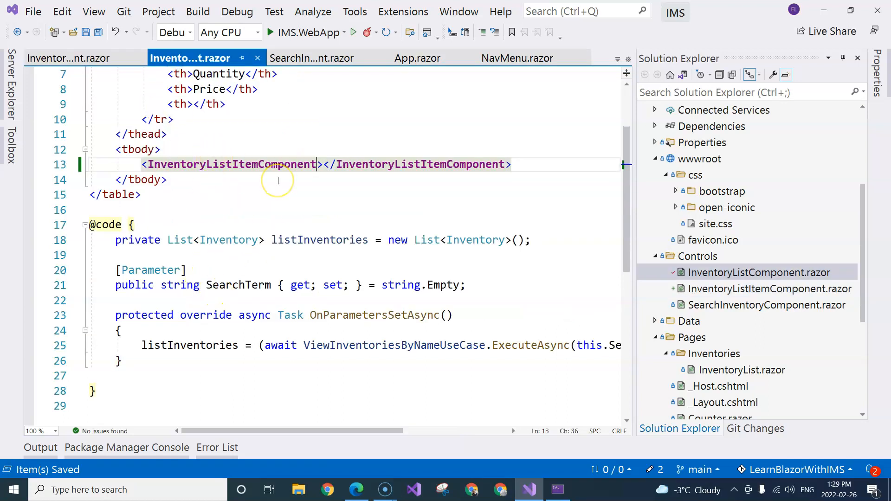
pyautogui.write('Inventories="')
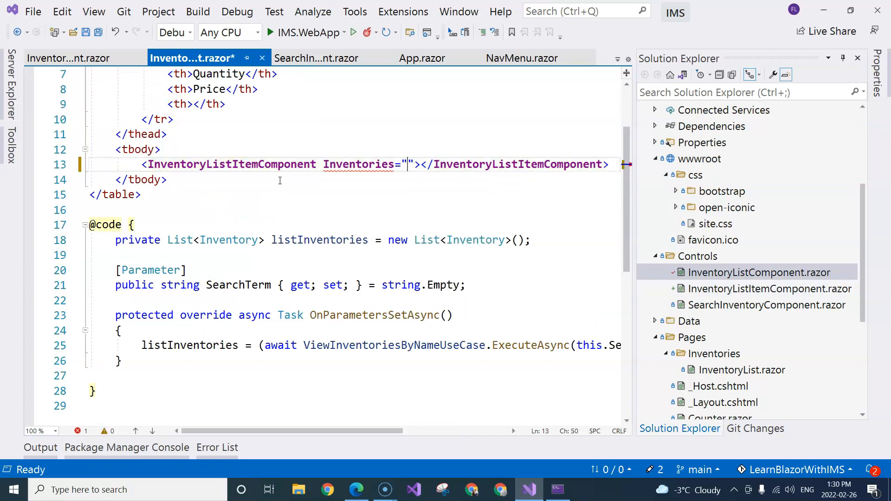
pyautogui.write('listInventories')
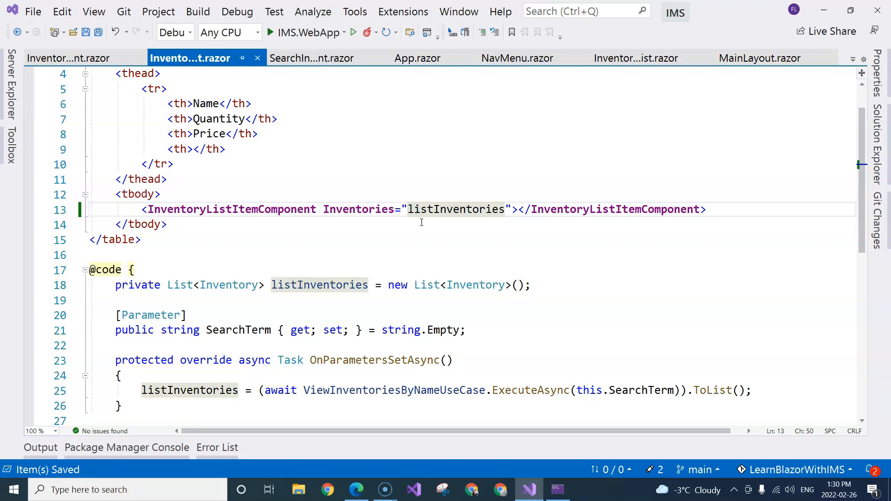
pyautogui.moveTo(421, 223)
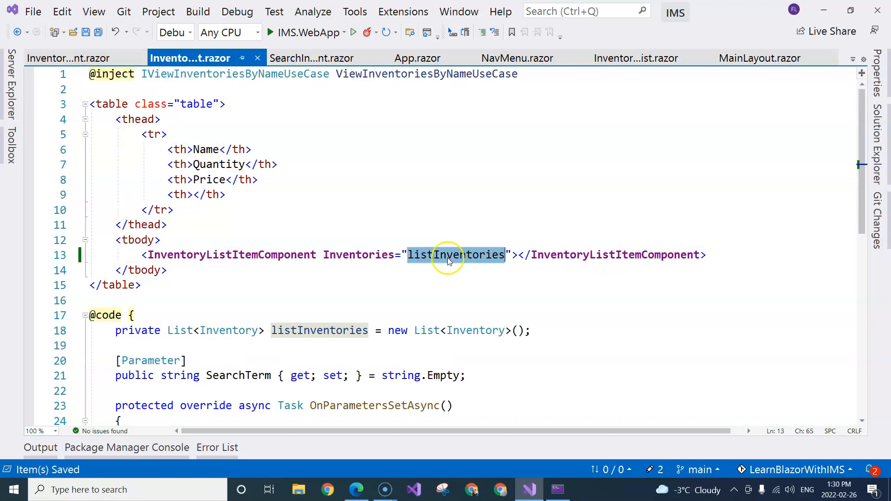
pyautogui.moveTo(435, 261)
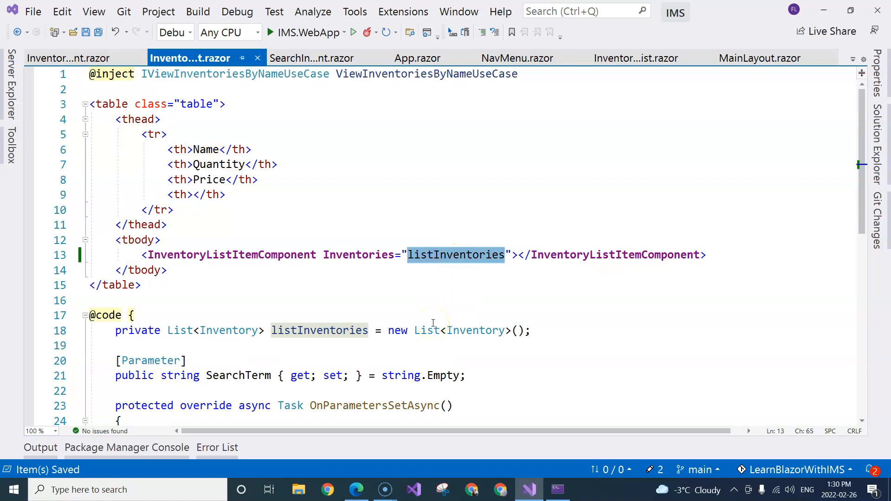
pyautogui.moveTo(289, 254)
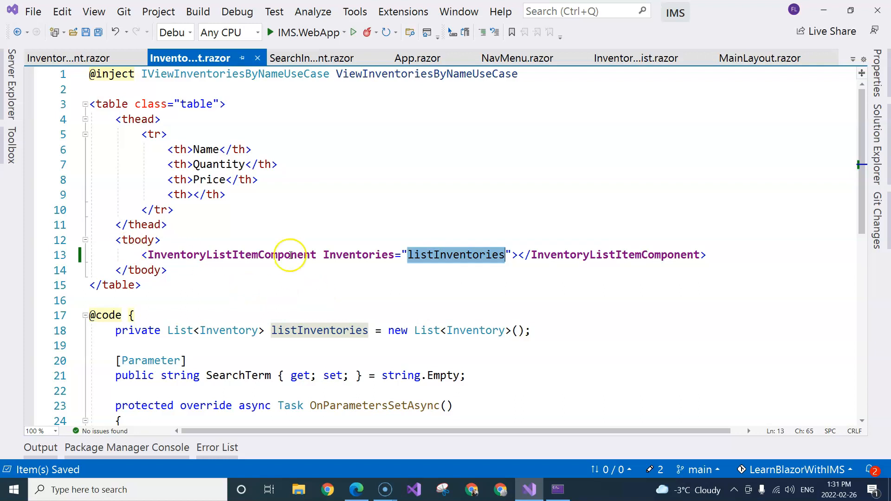
pyautogui.moveTo(304, 107)
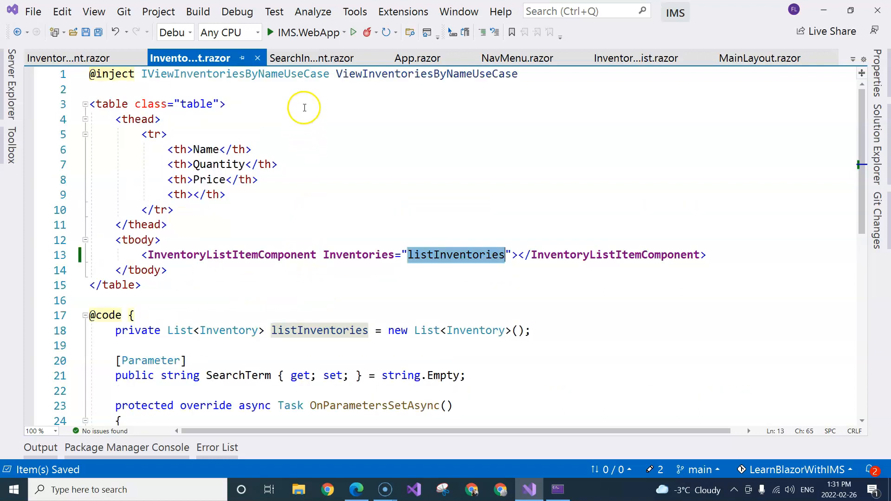
pyautogui.moveTo(367, 33)
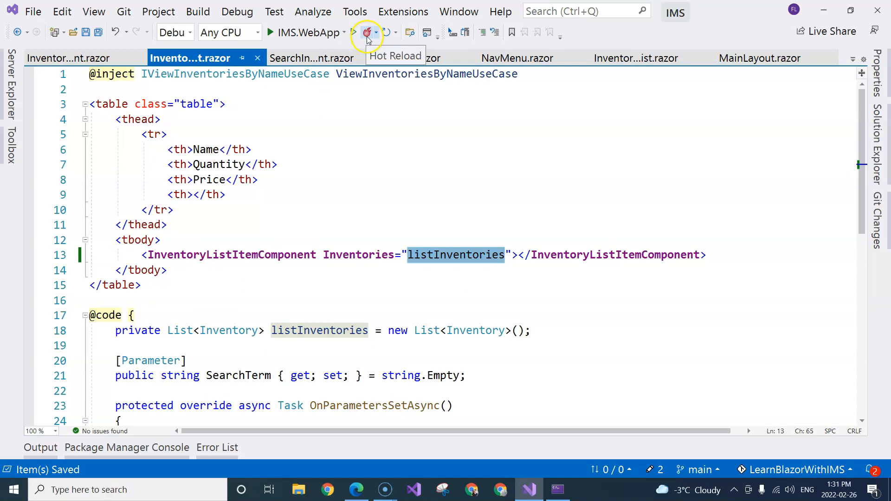
pyautogui.click(356, 490)
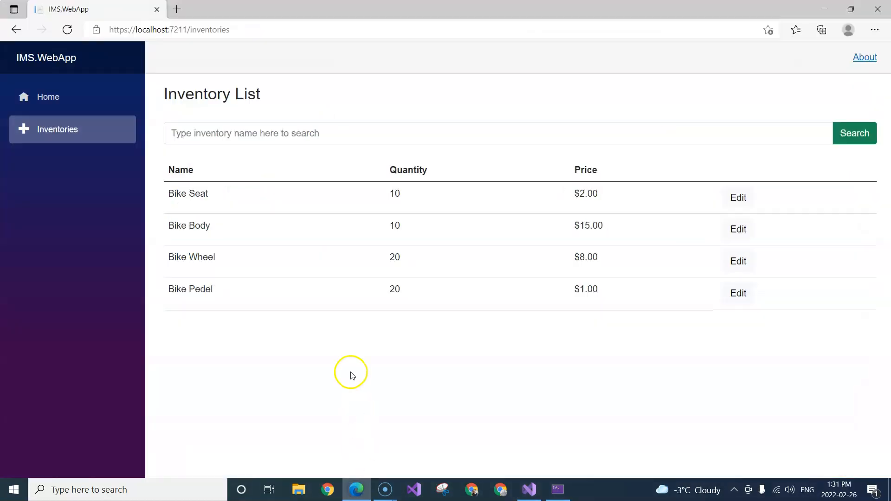